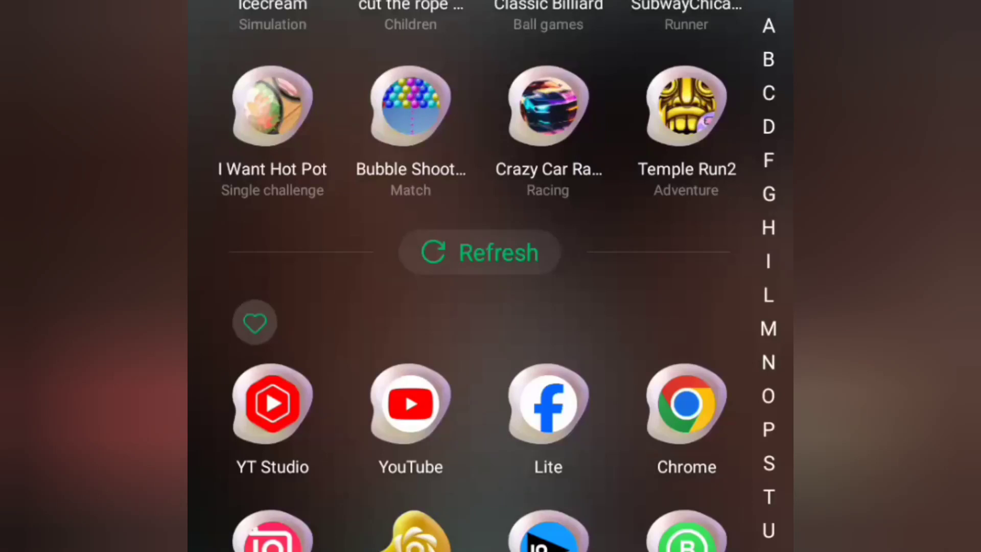
Browse the YouTube home feed of videos after launching the app
scroll("down", 3)
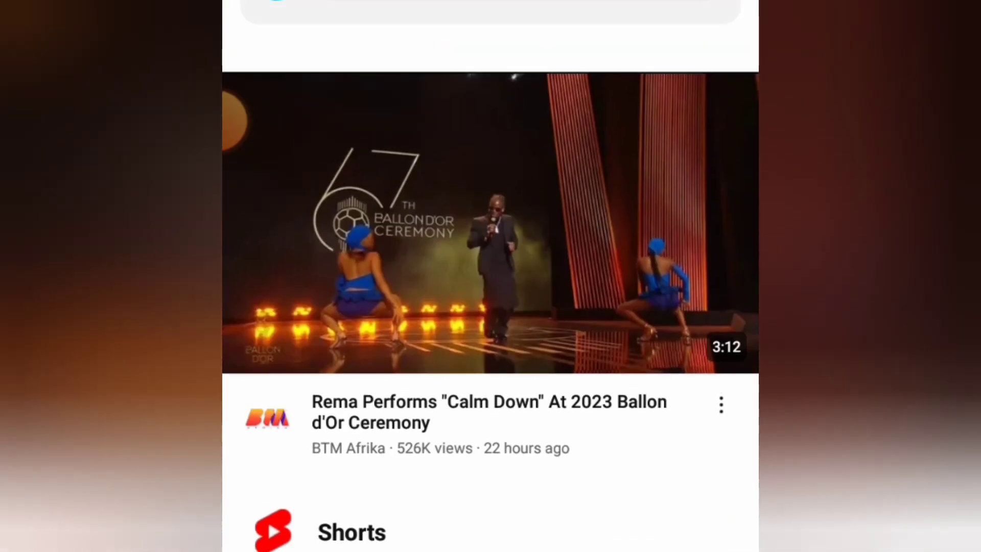
Scroll through the YouTube feed, then launch YouTube Studio to its channel dashboard
scroll("down", 3)
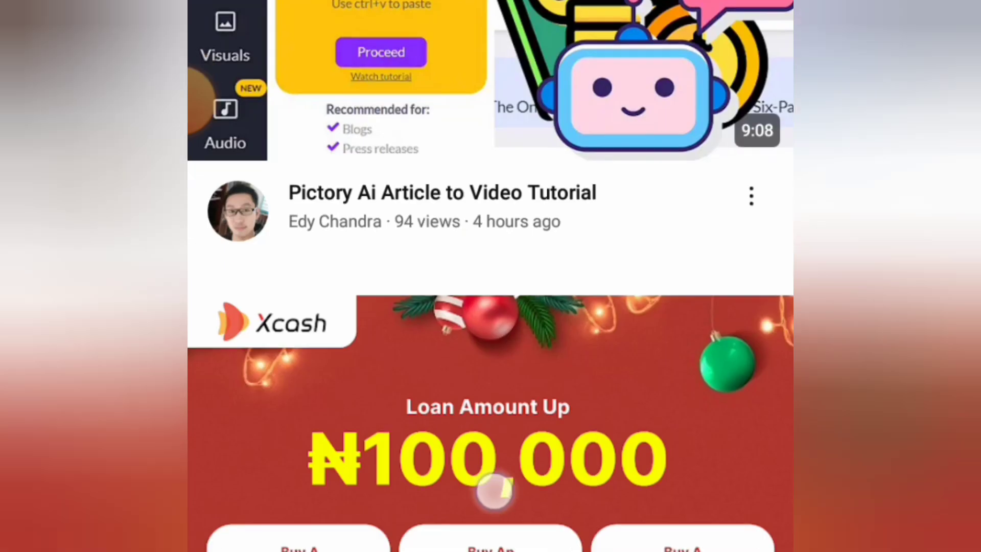
scroll("down", 3)
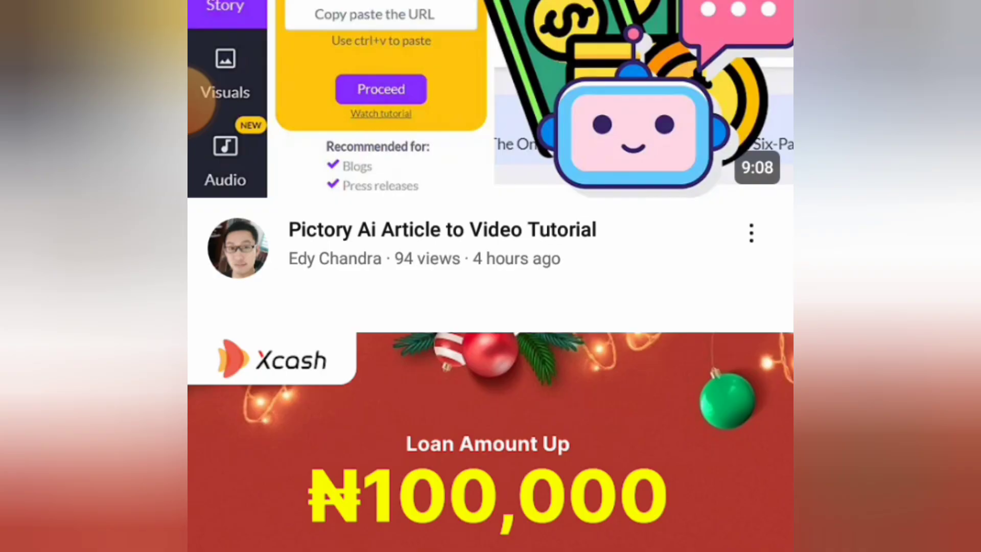
scroll("down", 3)
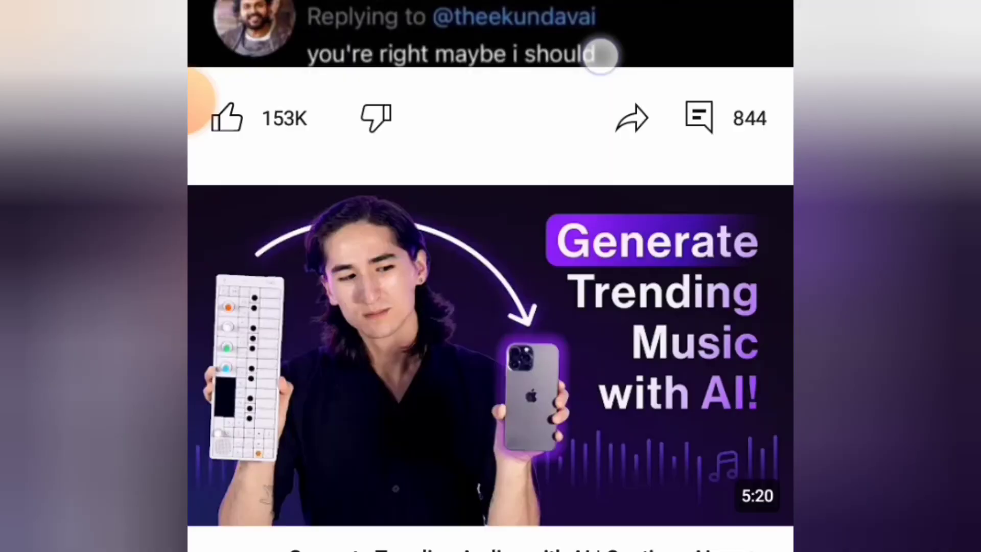
scroll("down", 3)
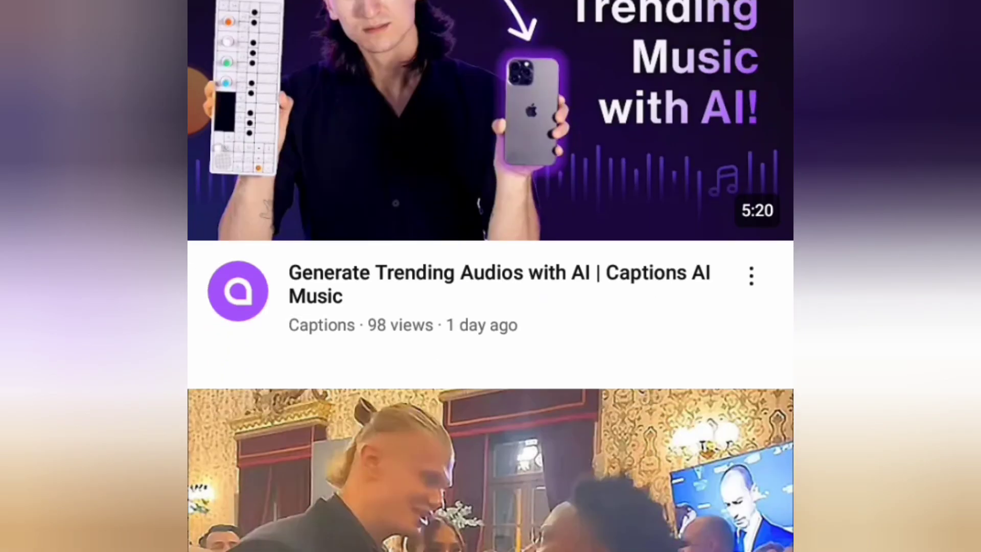
scroll("down", 3)
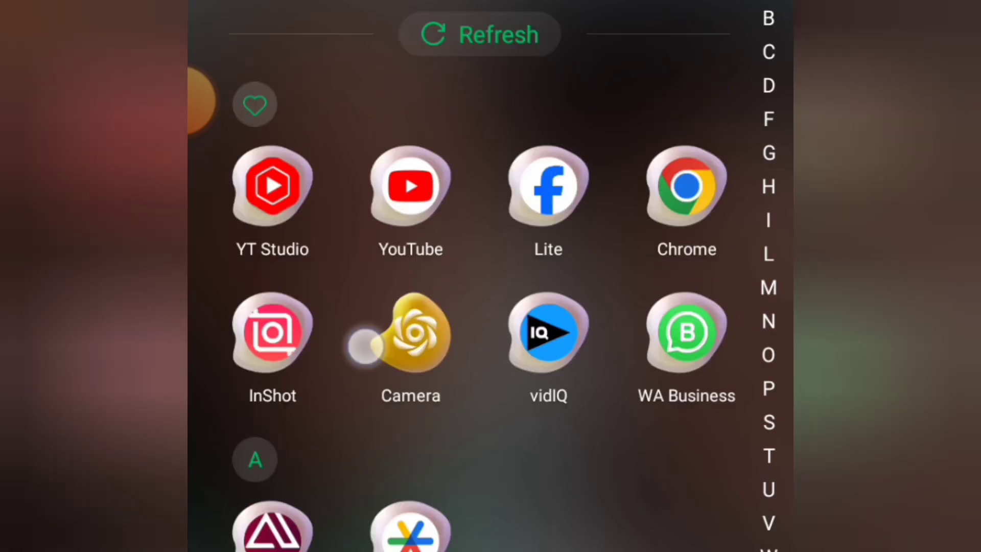
scroll("down", 3)
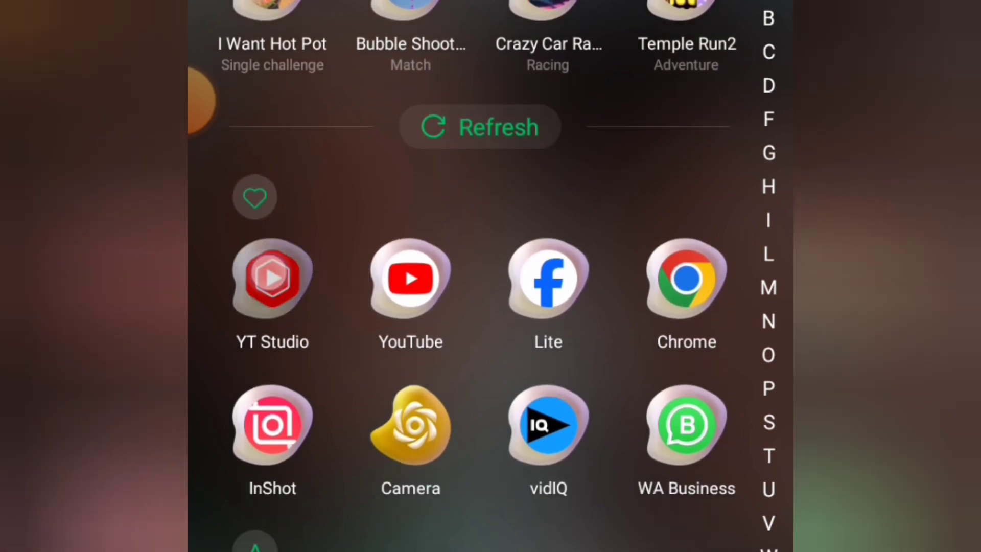
left_click(272, 278)
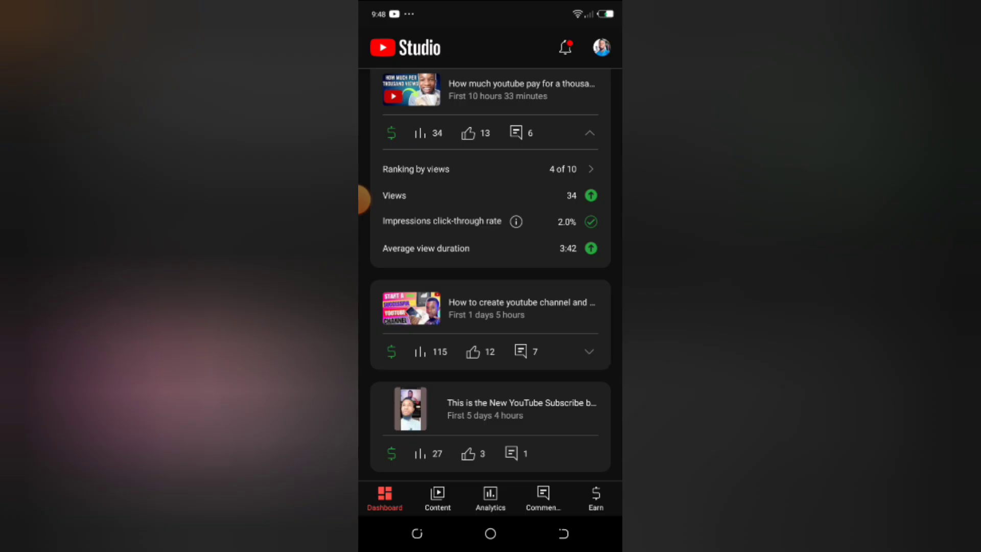
From the Content list, locate and open the 'Cracking the YouTube Algorithm' video with the Realtime activity thumbnail
left_click(437, 498)
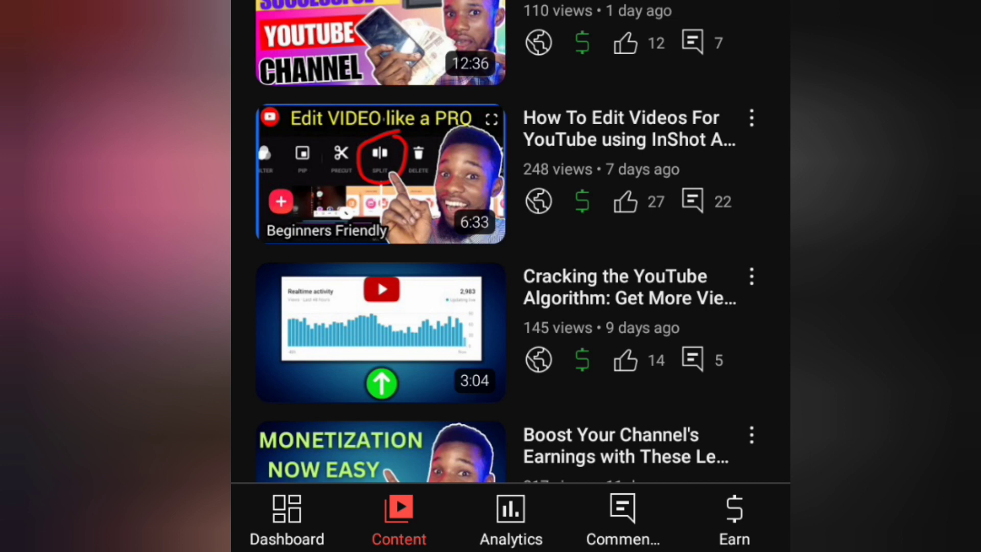
scroll("down", 3)
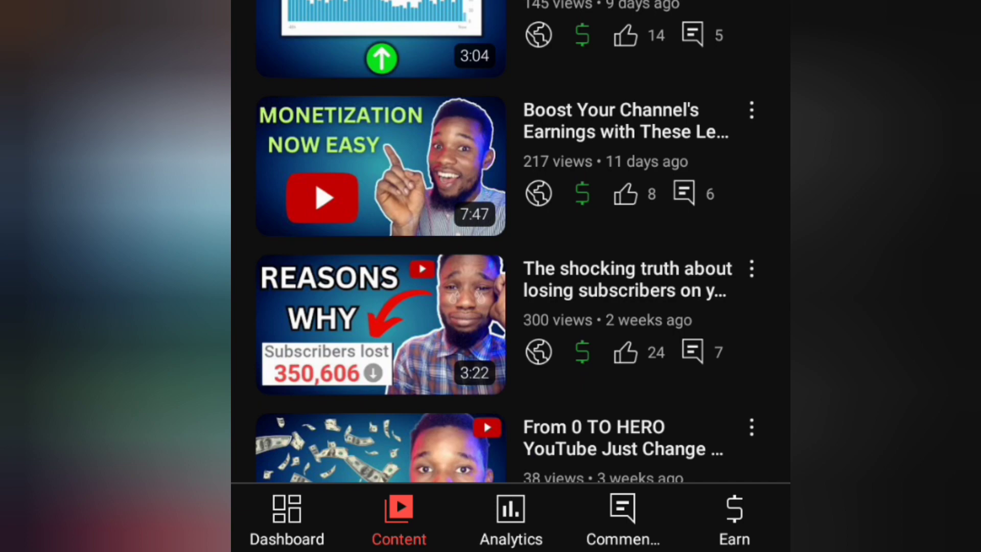
scroll("down", 3)
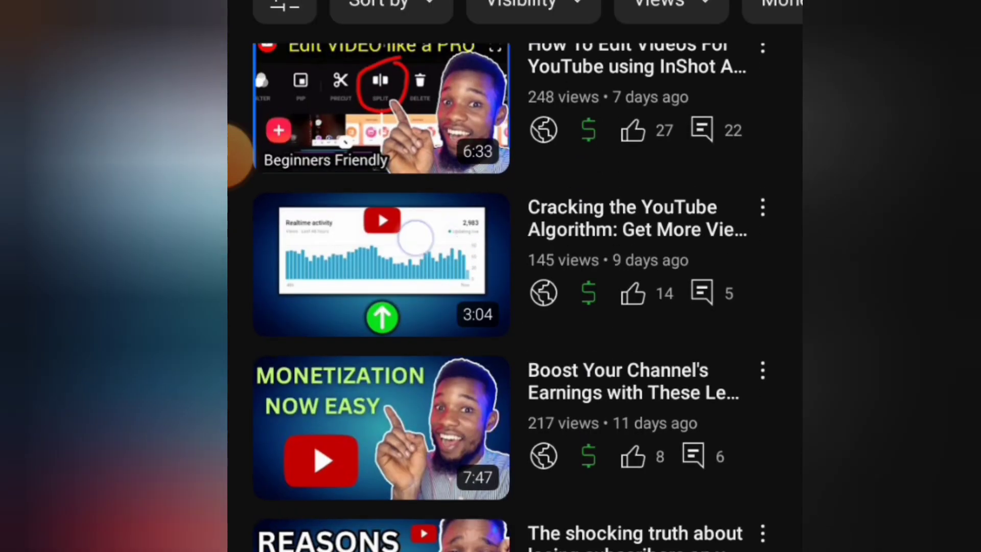
left_click(381, 263)
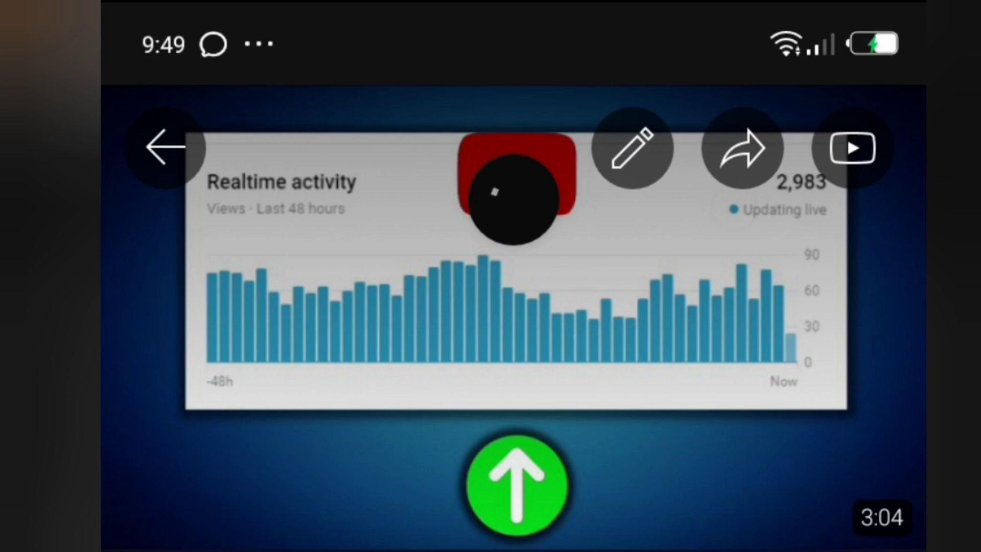
Edit the video's details, change its thumbnail in Edit thumbnail, and confirm with Done
left_click(633, 149)
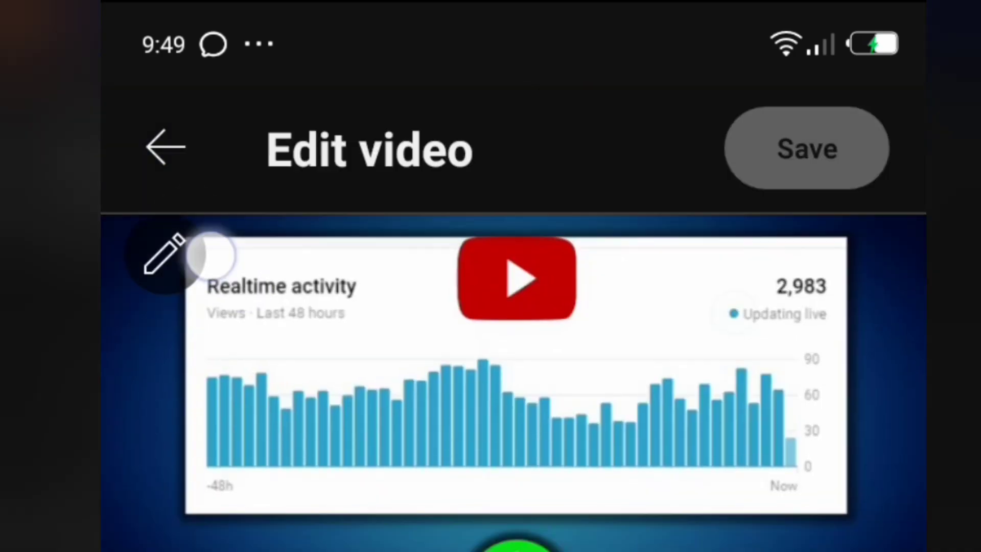
left_click(164, 263)
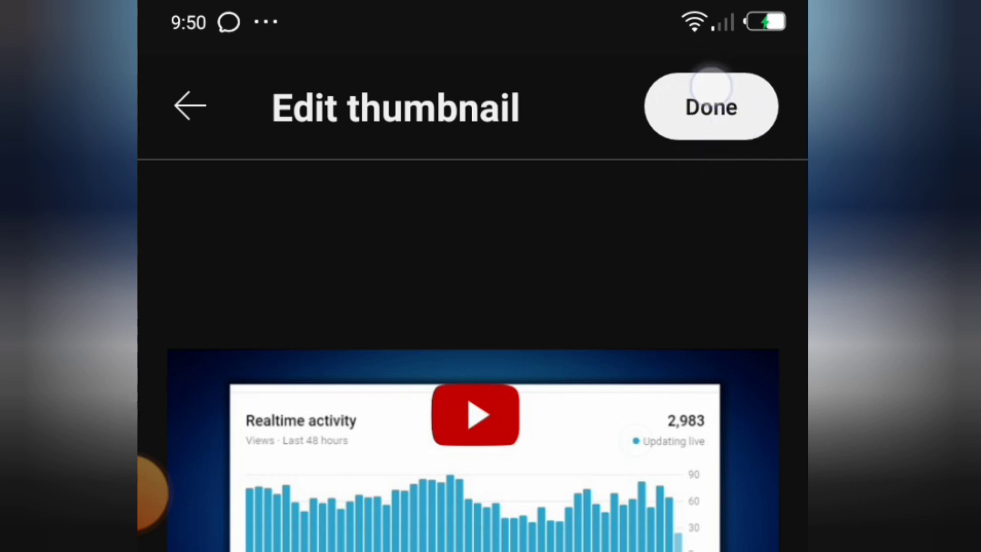
left_click(710, 105)
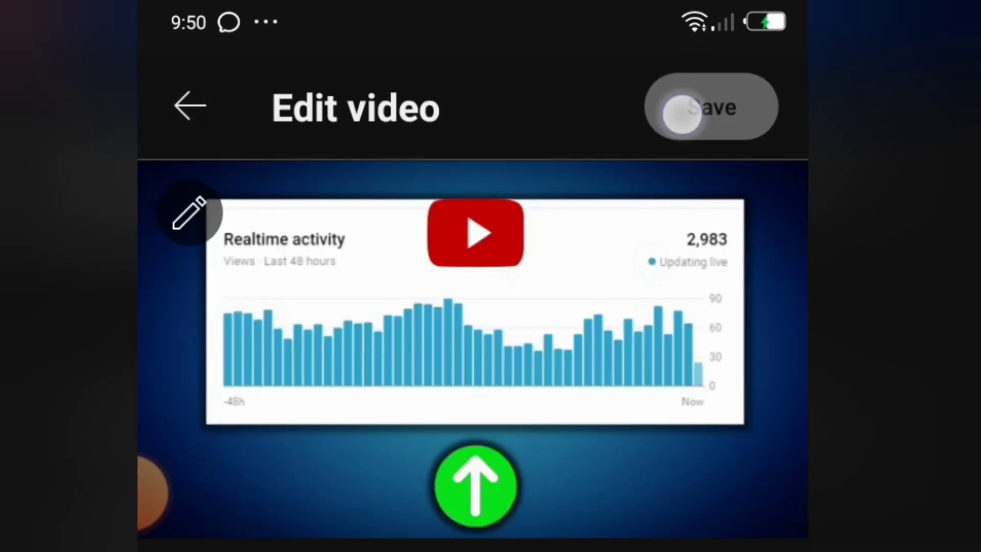